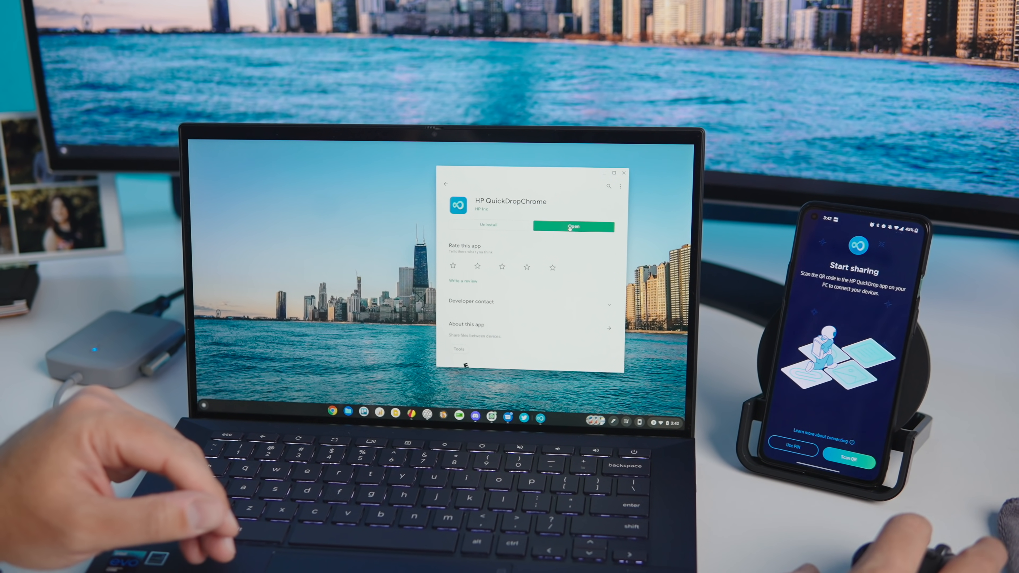
- Launch HP QuickDrop from its Play Store listing to reach the pairing QR code
{"action": "left_click", "coordinate": [573, 226]}
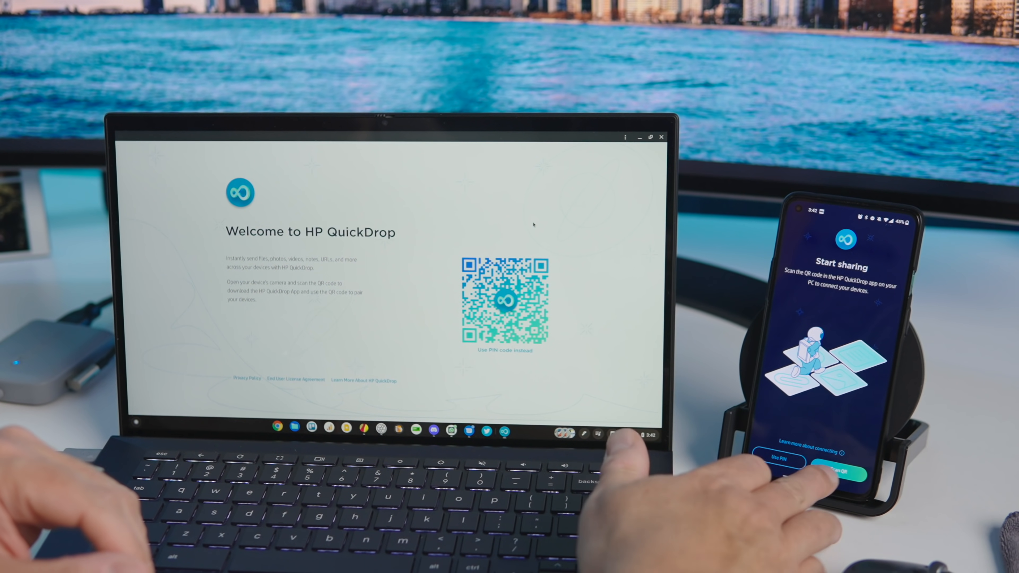
- Pair the phone with the Chromebook, confirming the matching code on both devices
{"action": "left_click", "coordinate": [841, 473]}
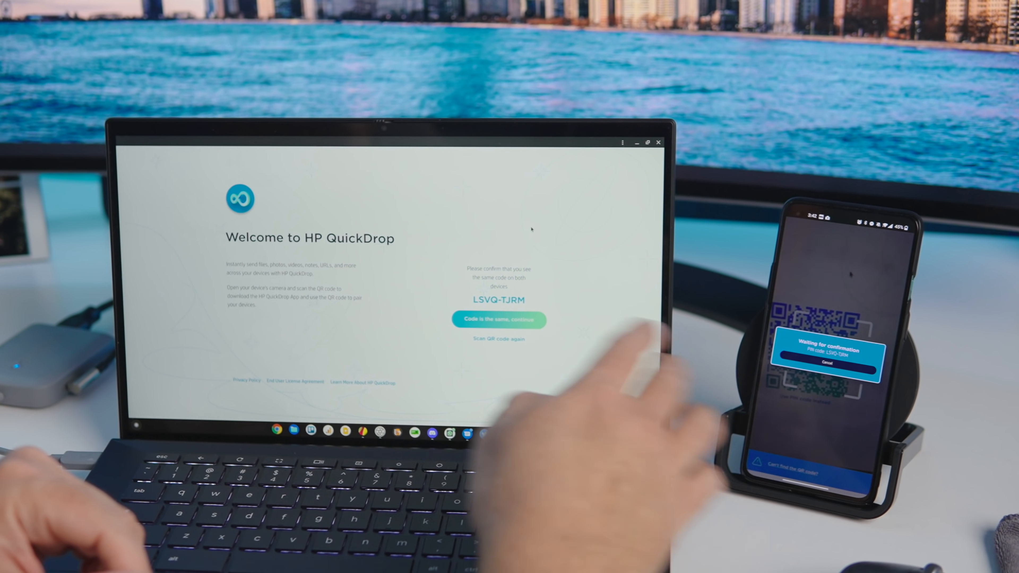
{"action": "left_click", "coordinate": [498, 319]}
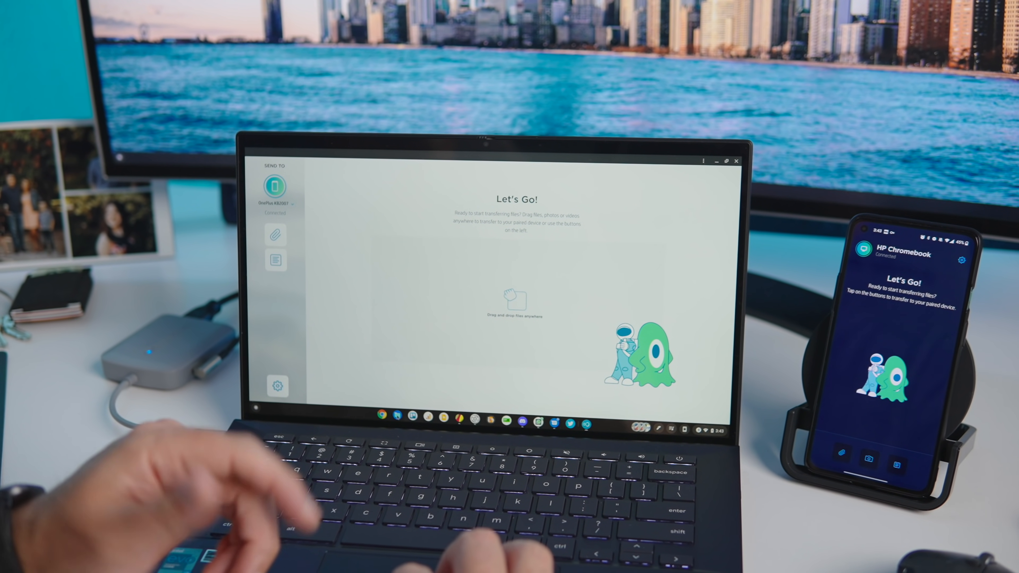
- Send an image from the Downloads folder to the phone by dropping it into the feed
{"action": "left_click", "coordinate": [275, 261]}
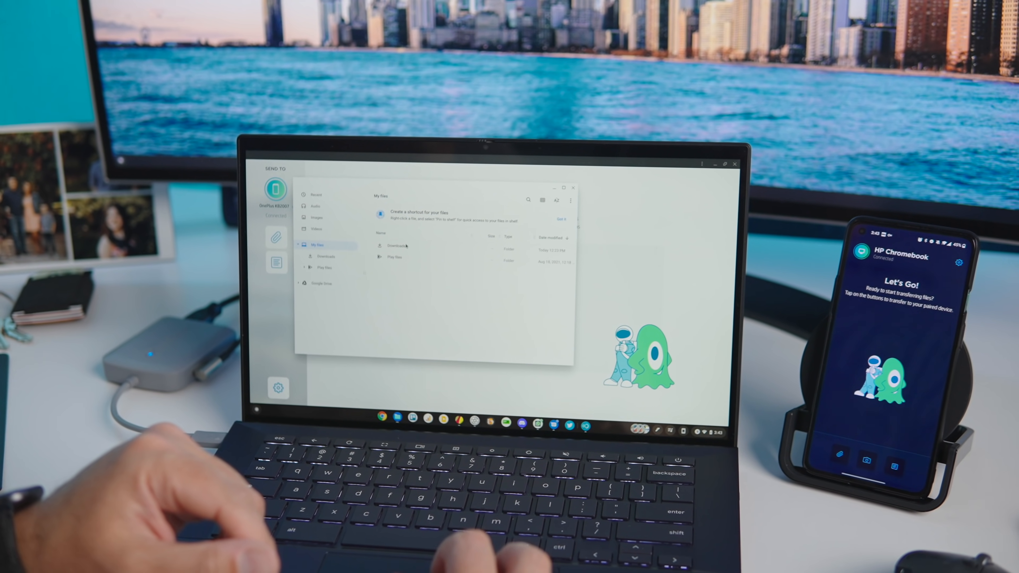
{"action": "left_click", "coordinate": [393, 246]}
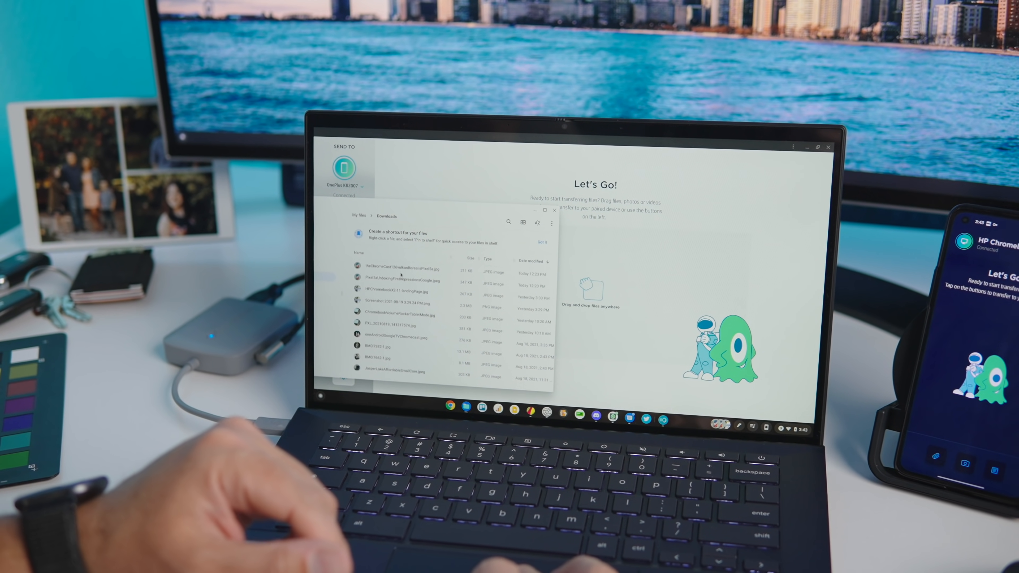
{"action": "left_click_drag", "start_coordinate": [399, 269], "coordinate": [634, 293]}
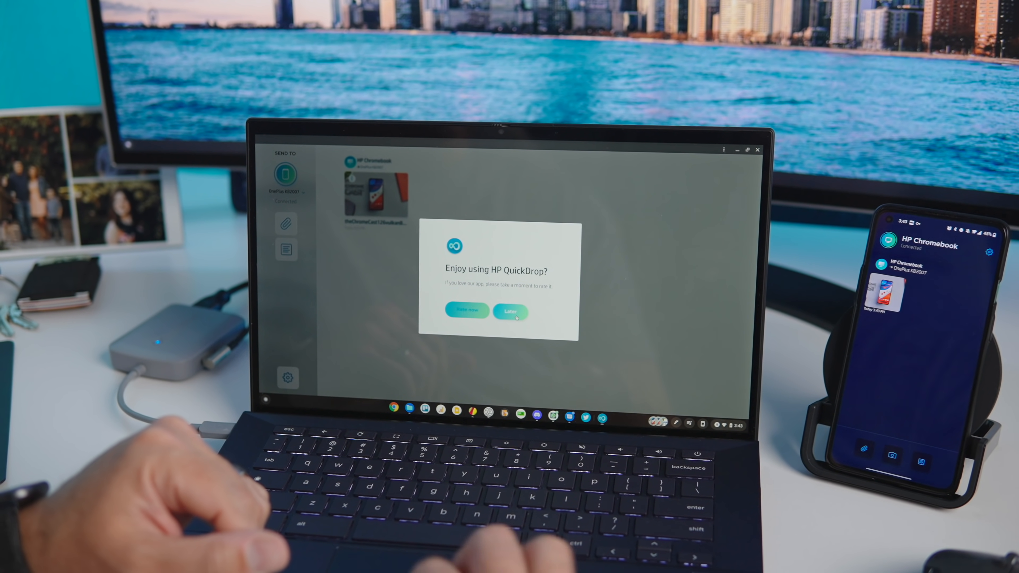
- Postpone the rating prompt, receive two phone photos and close the full-size preview
{"action": "left_click", "coordinate": [510, 312]}
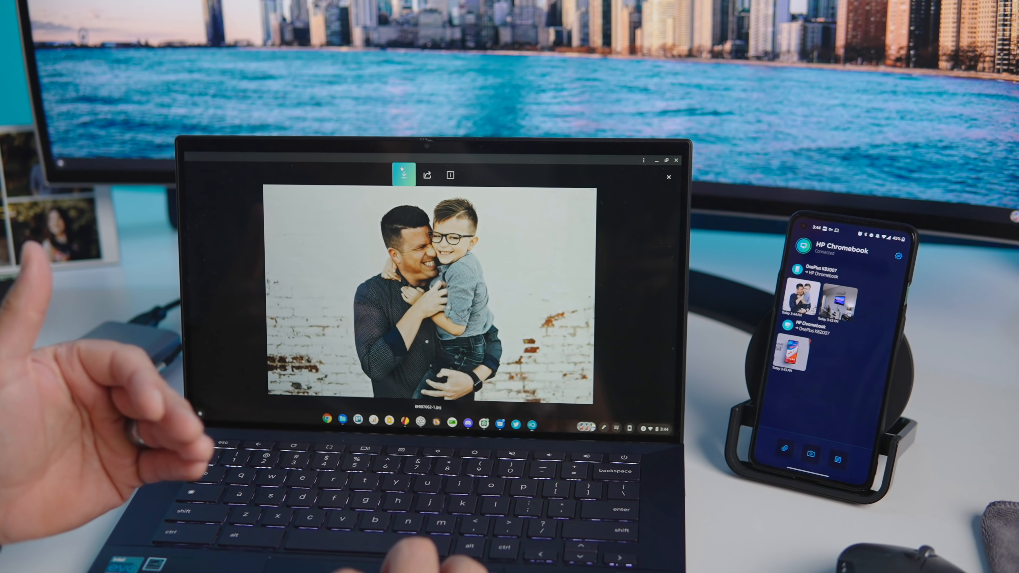
{"action": "left_click", "coordinate": [404, 174]}
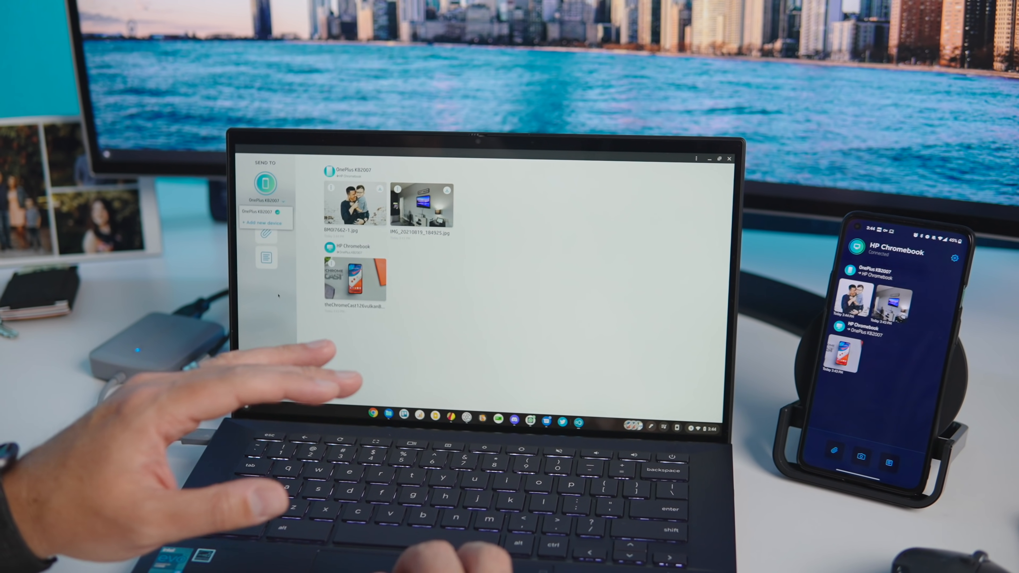
- Clear all items from the feed via Settings so only the new phone photo remains
{"action": "left_click", "coordinate": [267, 259]}
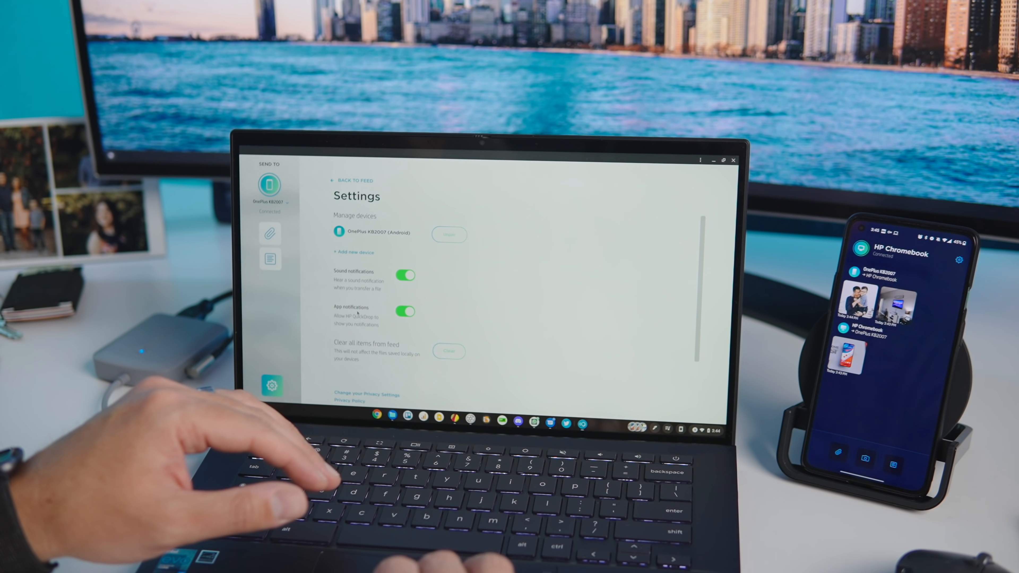
{"action": "left_click", "coordinate": [448, 351]}
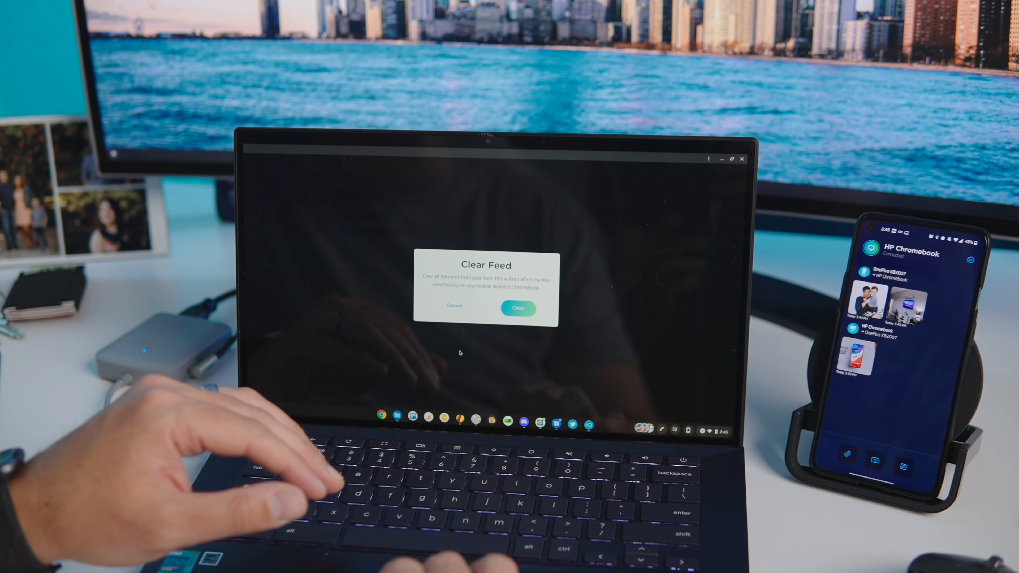
{"action": "left_click", "coordinate": [454, 306]}
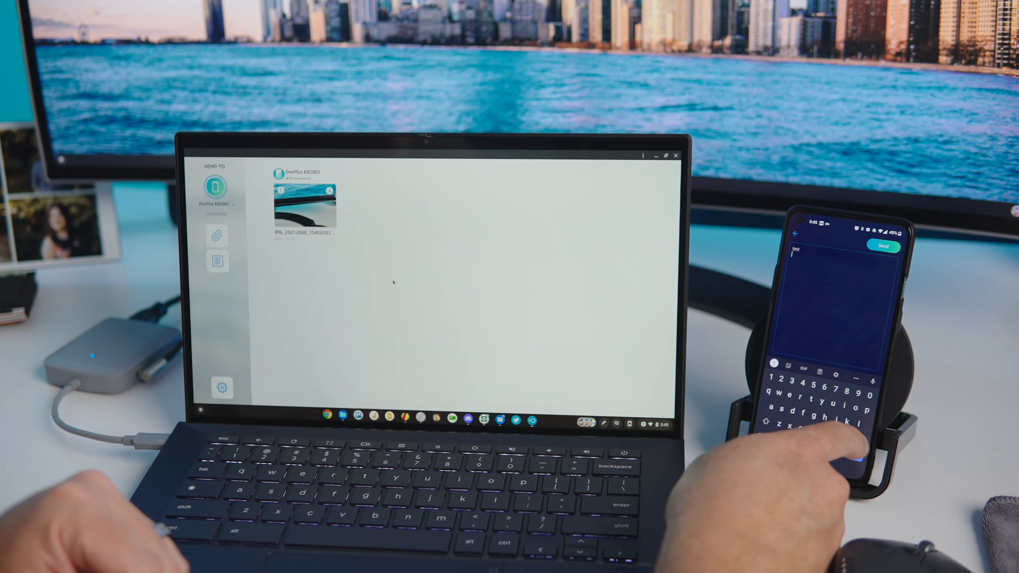
- Send a 'hello' text note from the Chromebook alongside the phone's 'test' note
{"action": "left_click", "coordinate": [881, 249]}
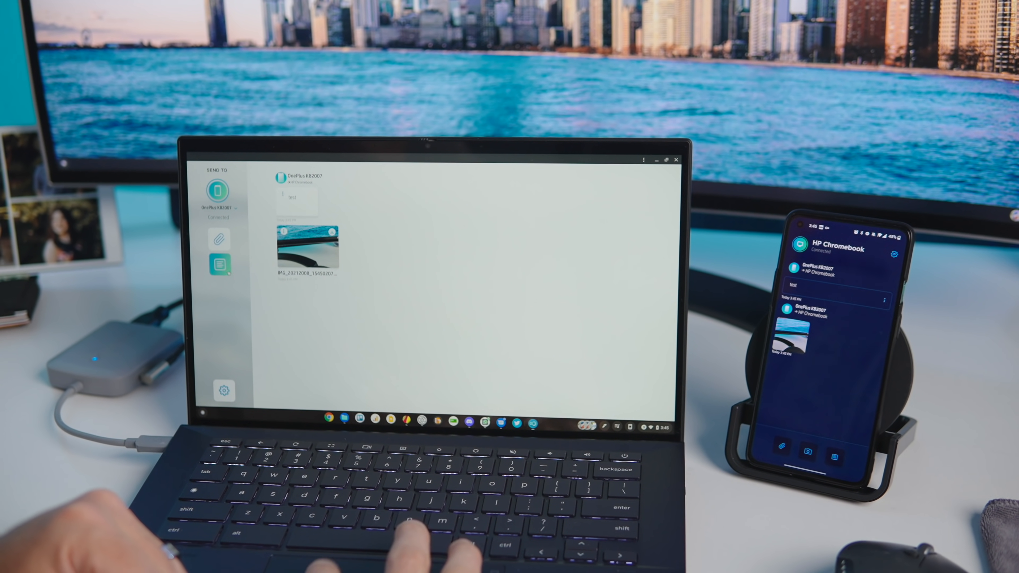
{"action": "left_click", "coordinate": [207, 264]}
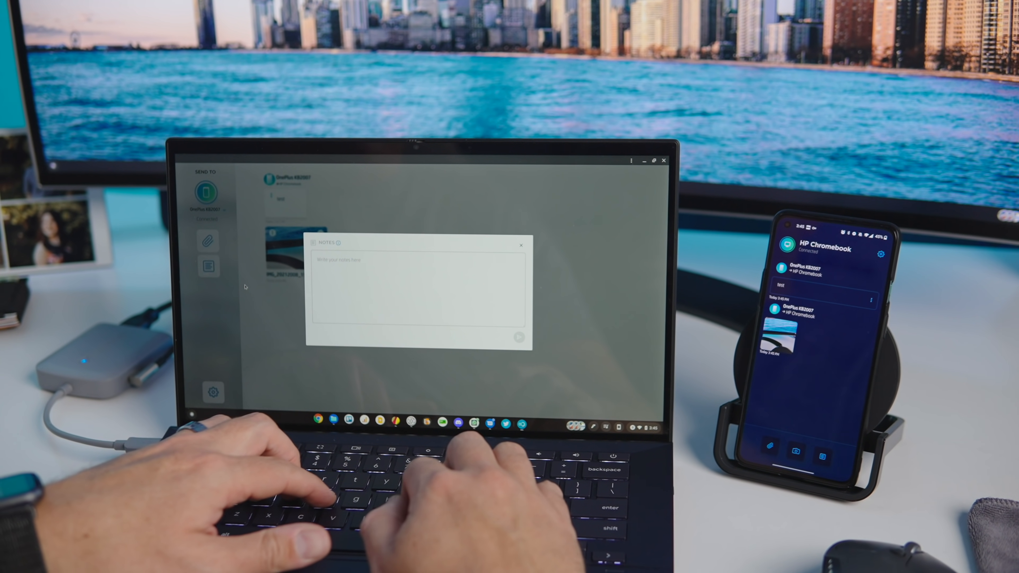
{"action": "type", "text": "hello"}
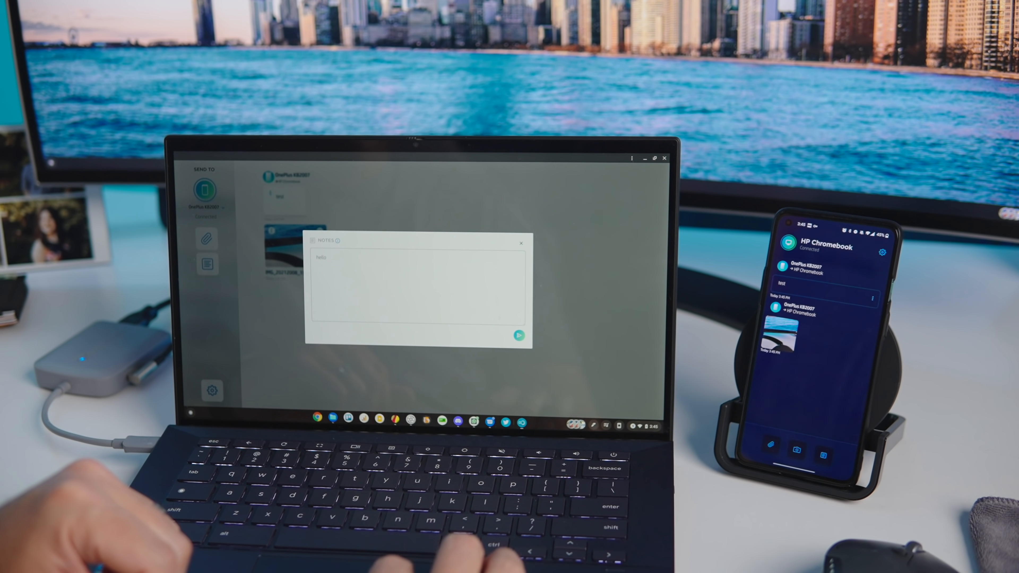
{"action": "left_click", "coordinate": [518, 336]}
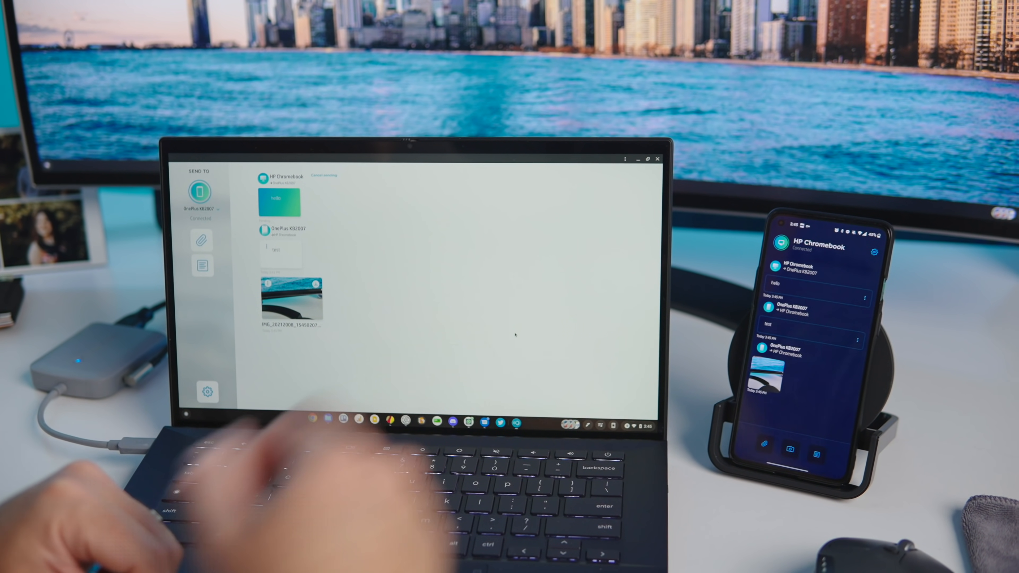